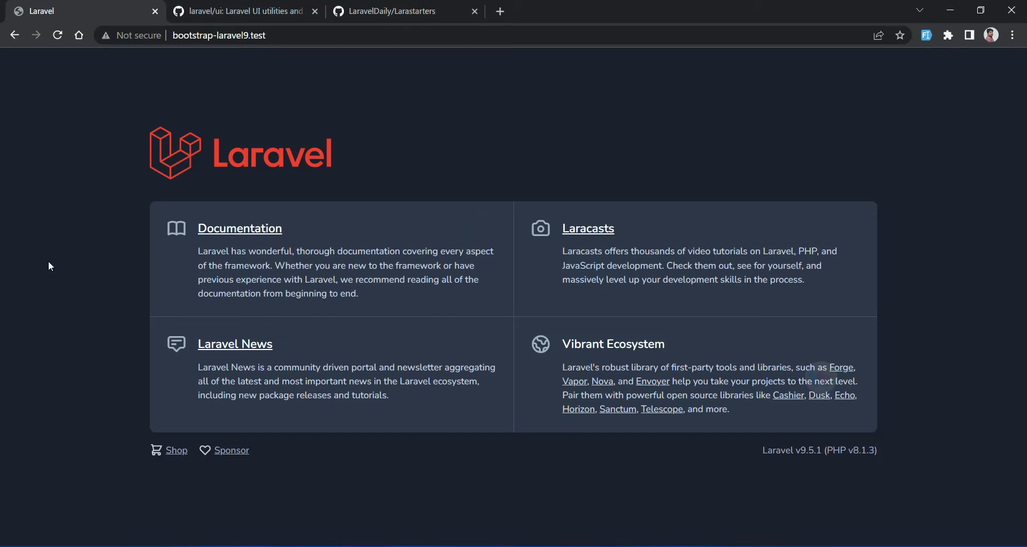
mouse_move(248, 219)
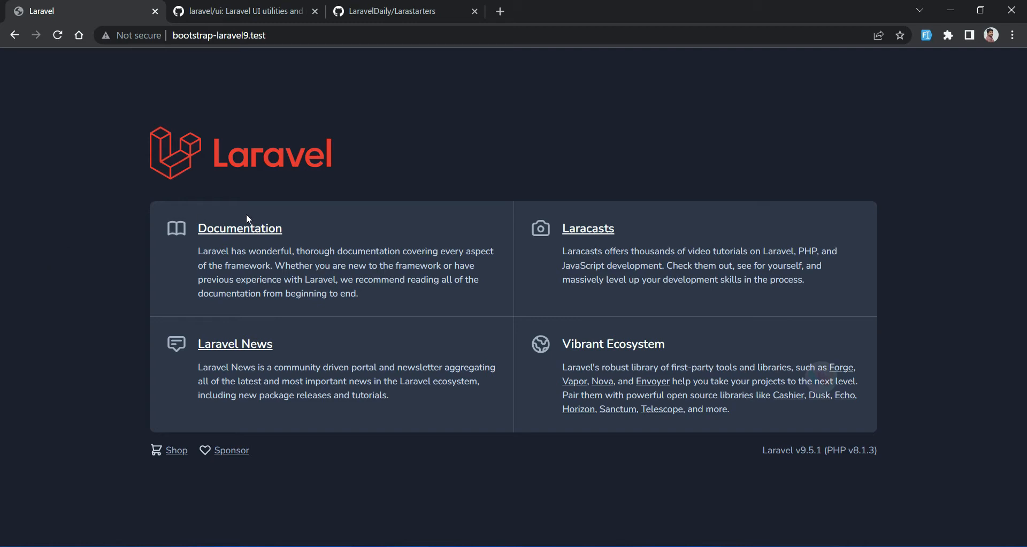
mouse_move(133, 228)
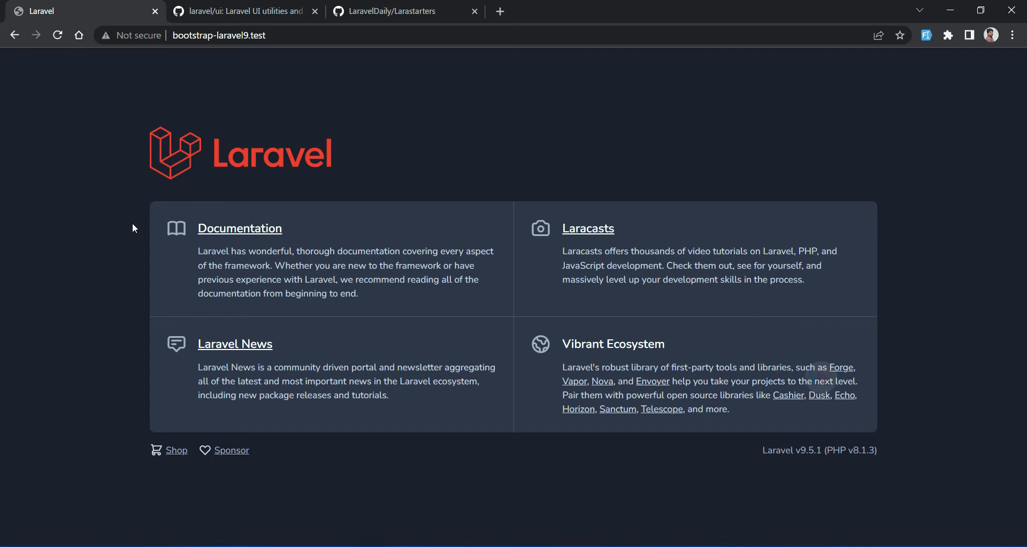
Step: Switch to the laravel/ui GitHub tab and scroll the README to Installation
click(243, 11)
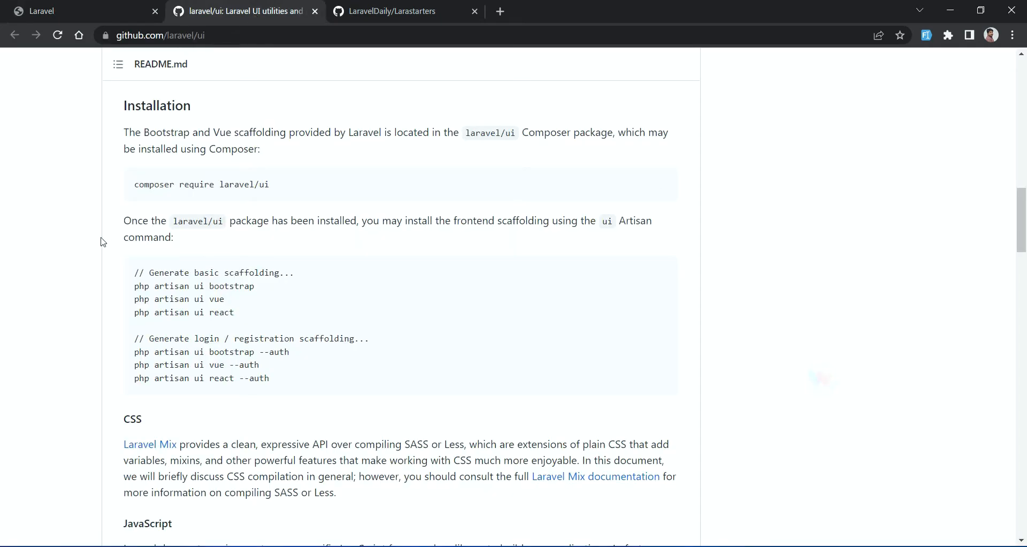
scroll(up, 3)
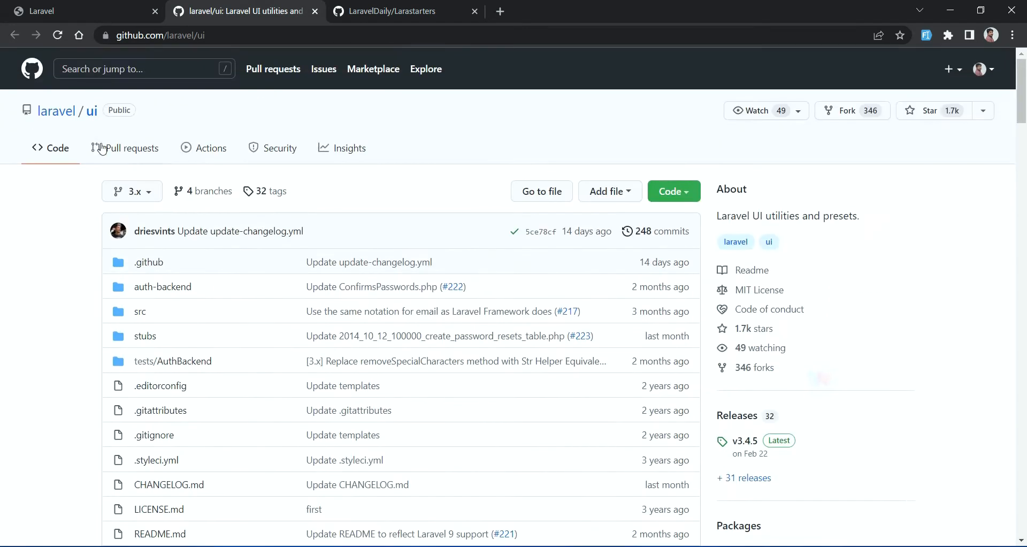
scroll(down, 3)
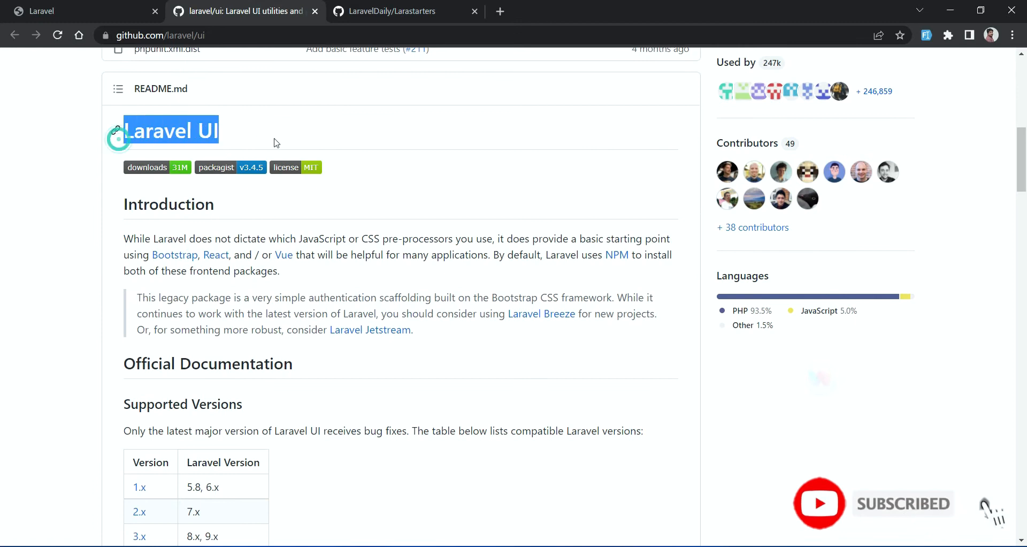
scroll(down, 3)
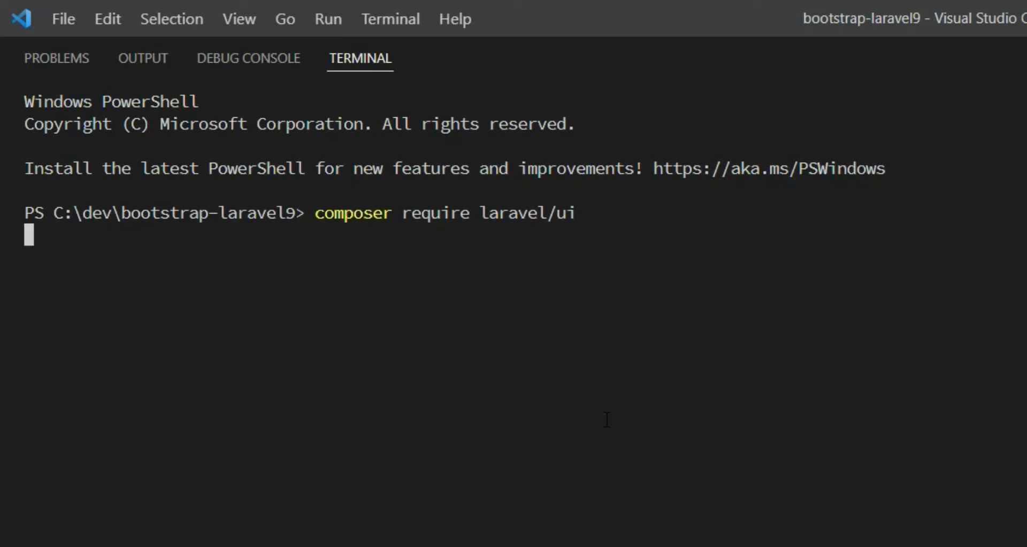
mouse_move(566, 385)
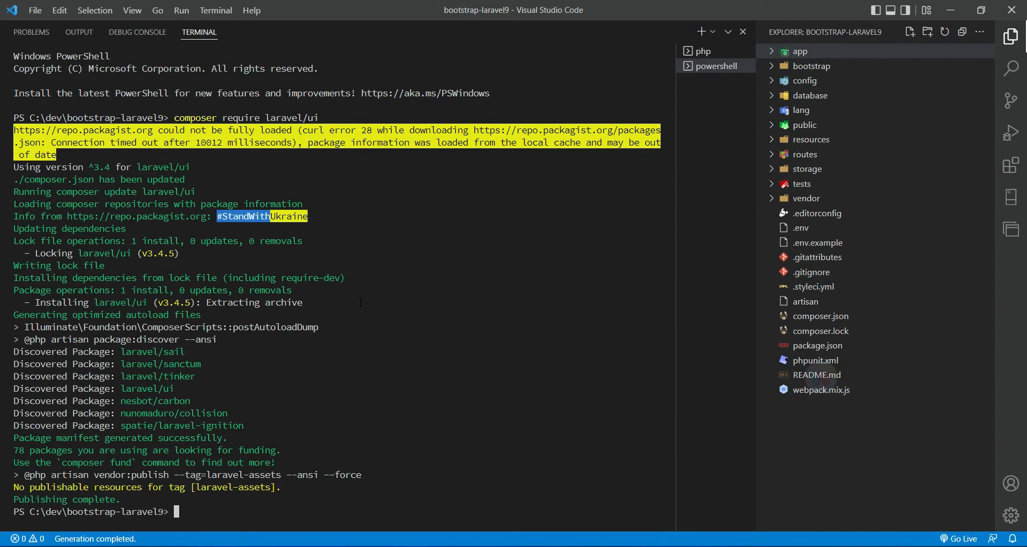
Step: Install laravel/ui v3.4.5 via composer require laravel/ui in the terminal
double_click(66, 499)
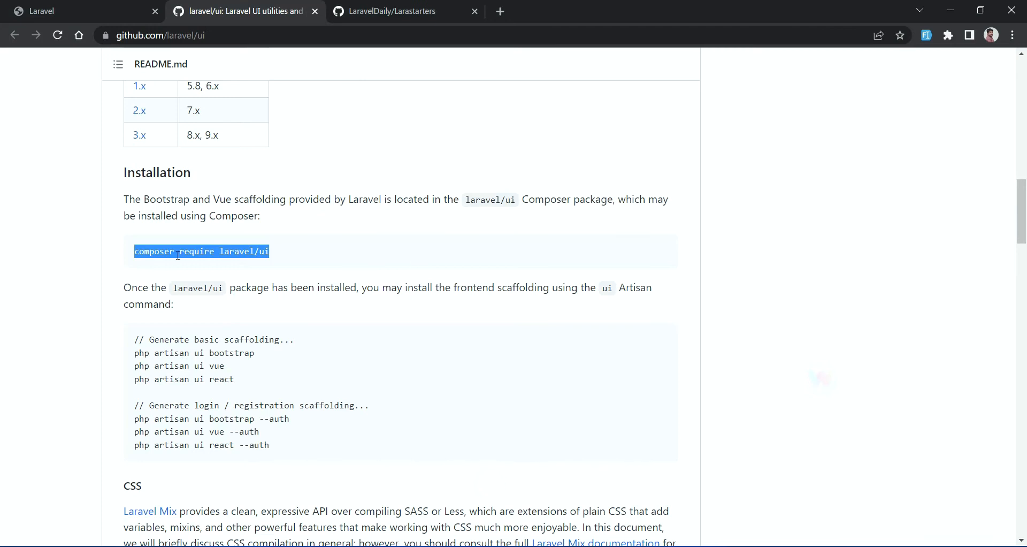
Step: Scroll the README and select the php artisan ui bootstrap --auth command
scroll(down, 3)
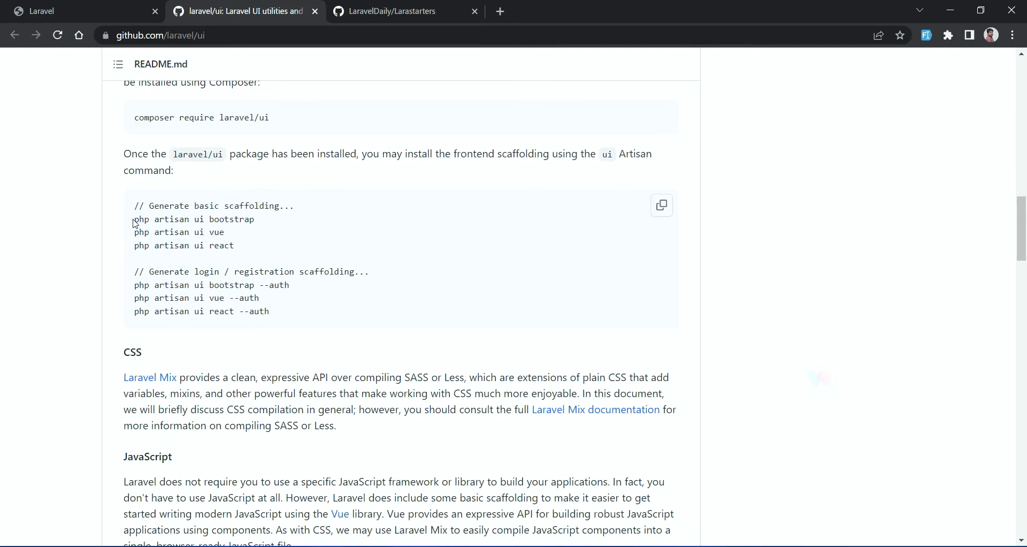
double_click(193, 219)
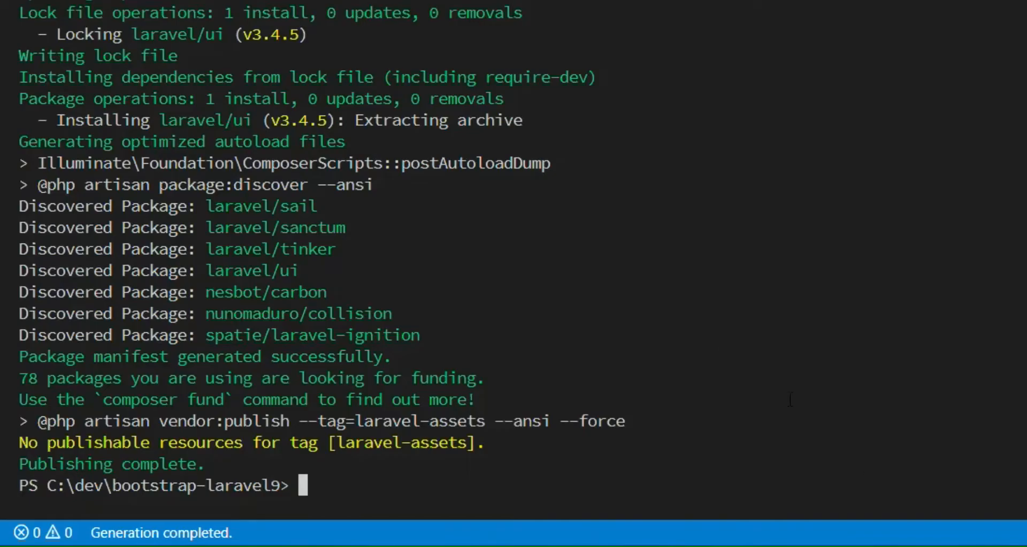
Step: Run php artisan ui bootstrap --auth to generate the Bootstrap auth scaffolding
text(php artisan ui bootstrap --auth)
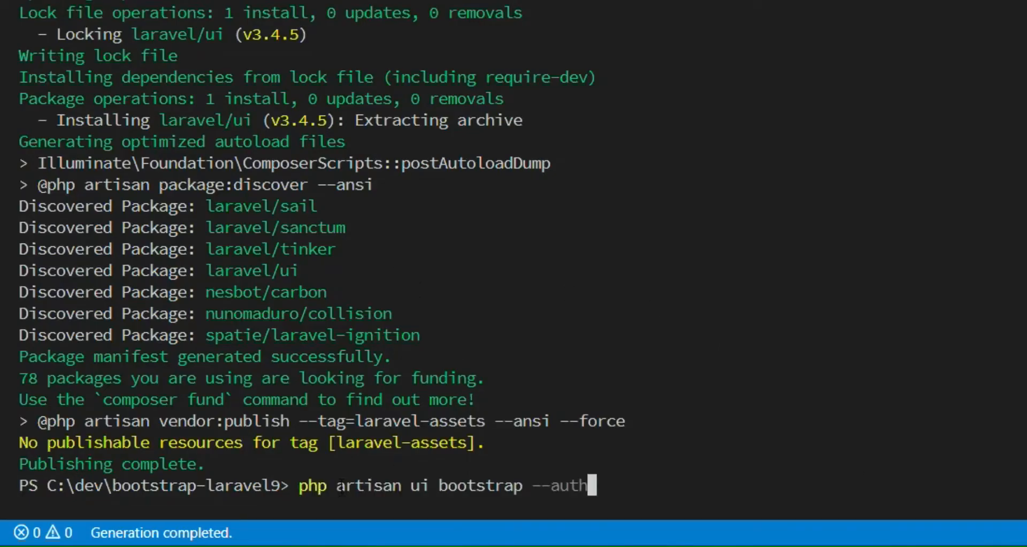
key(Return)
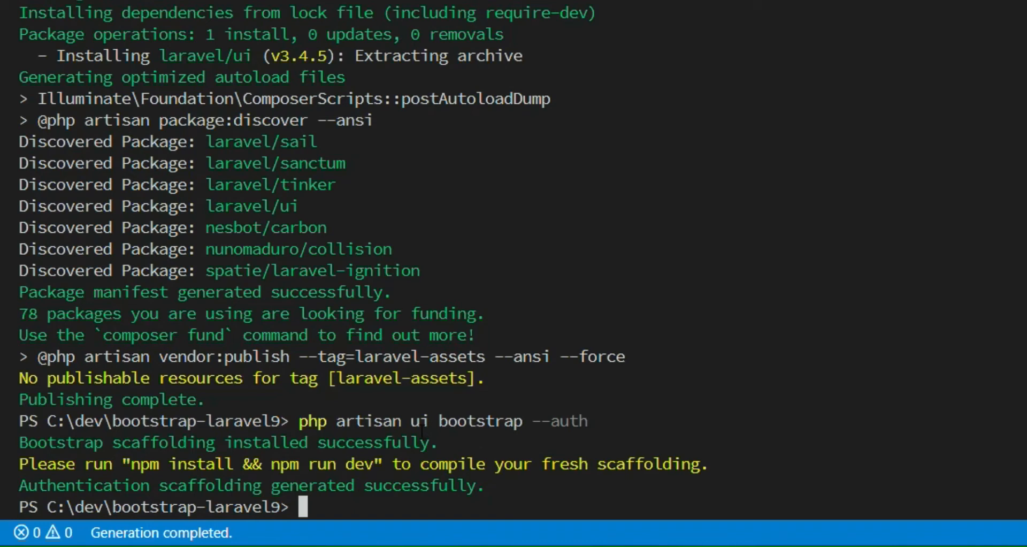
Step: Run npm install, adding 751 packages with 0 vulnerabilities
text(npm in)
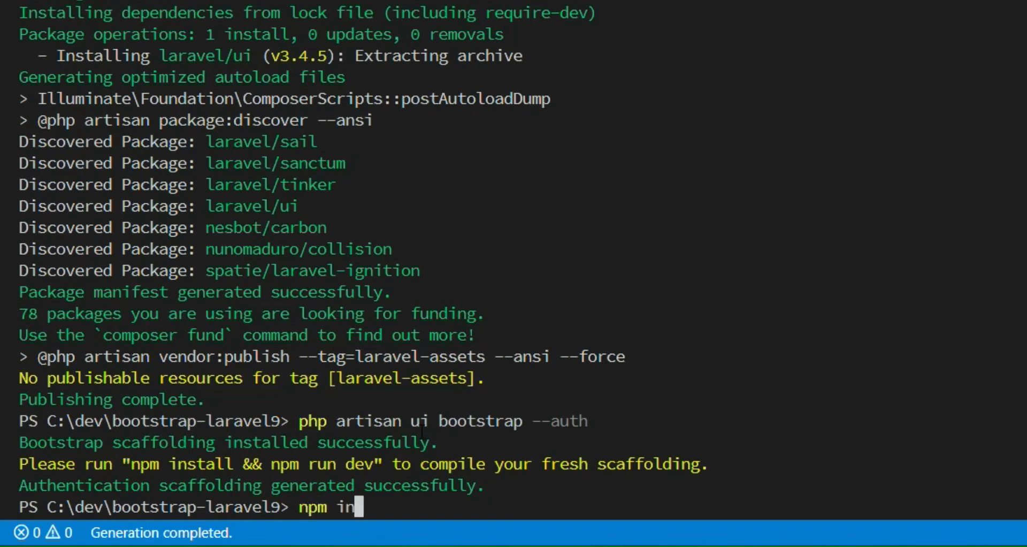
text(sta)
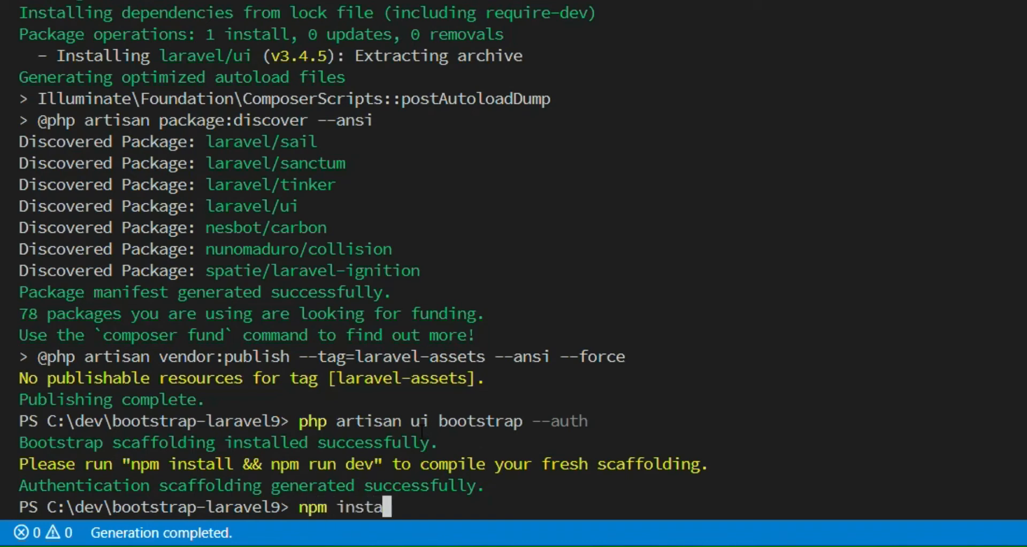
text(ll)
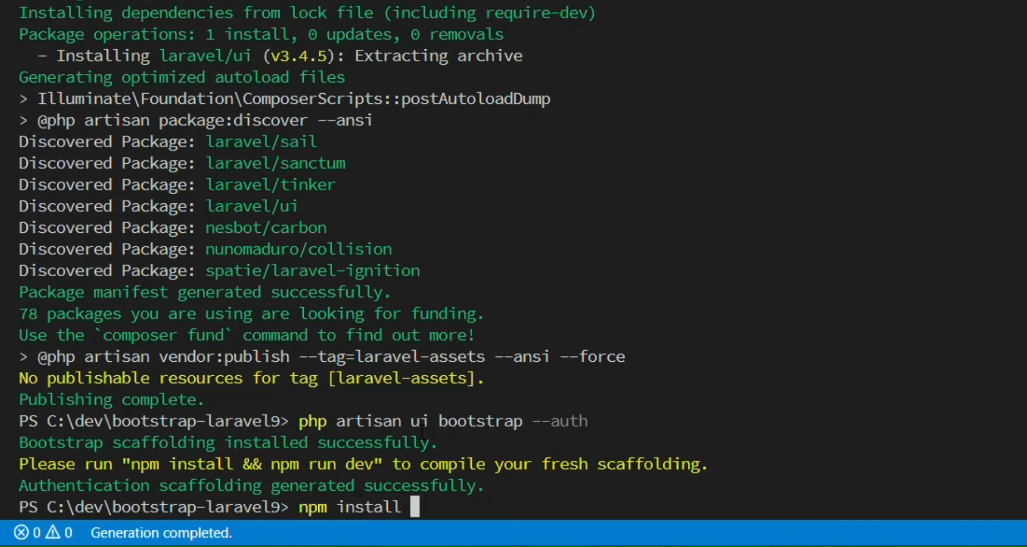
key(Return)
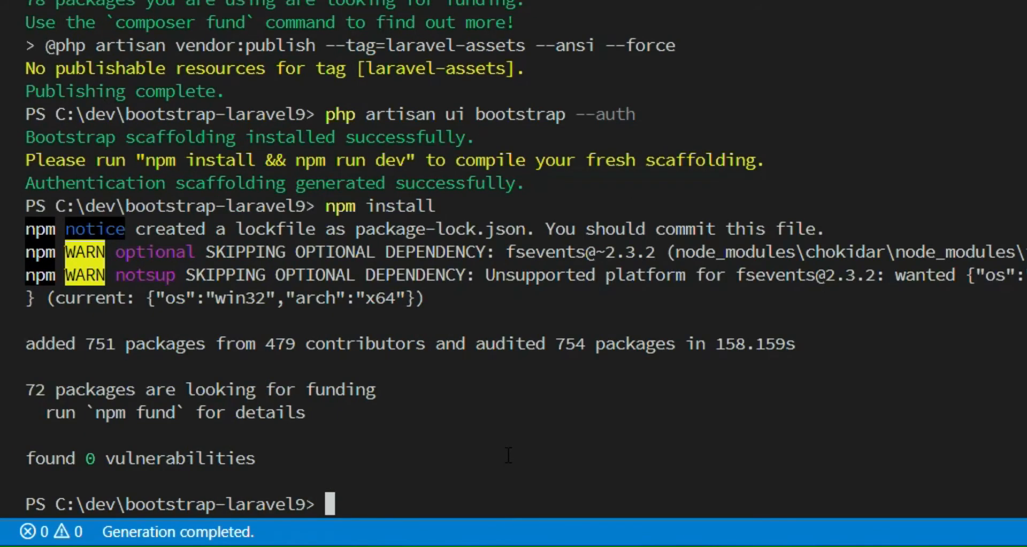
text(npm run dev)
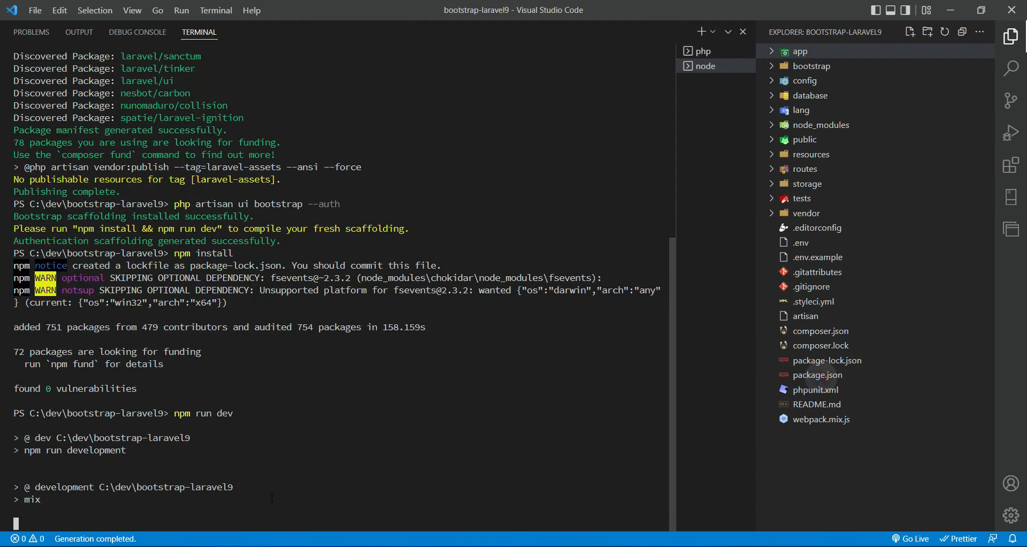
Step: Rerun npm run dev after Laravel Mix installs resolve-url-loader
scroll(down, 3)
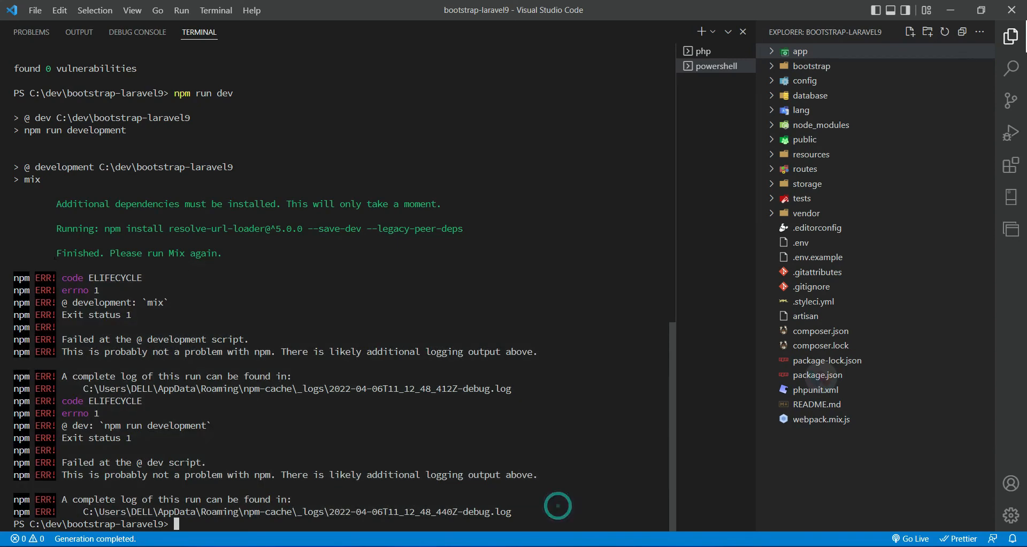
mouse_move(244, 253)
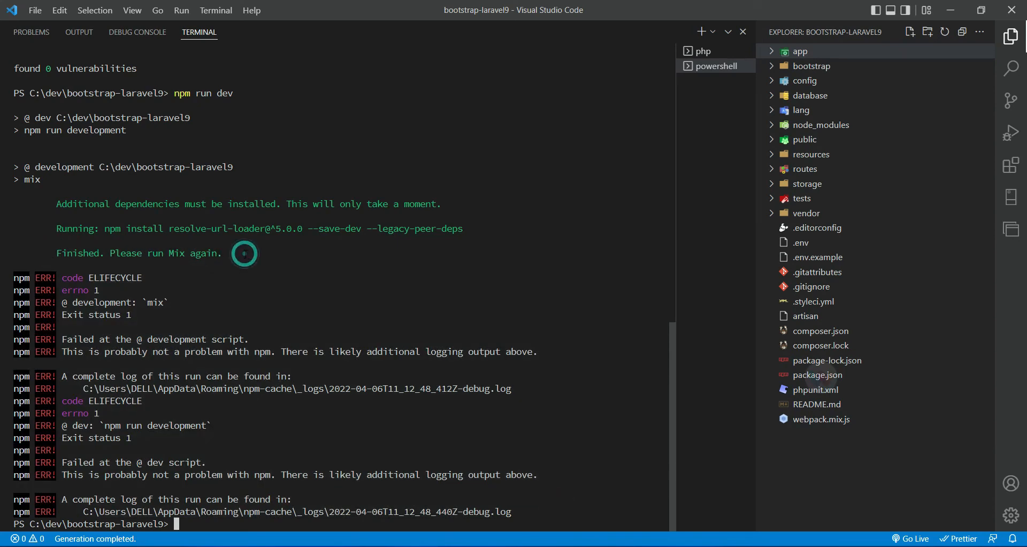
text(npm run dev)
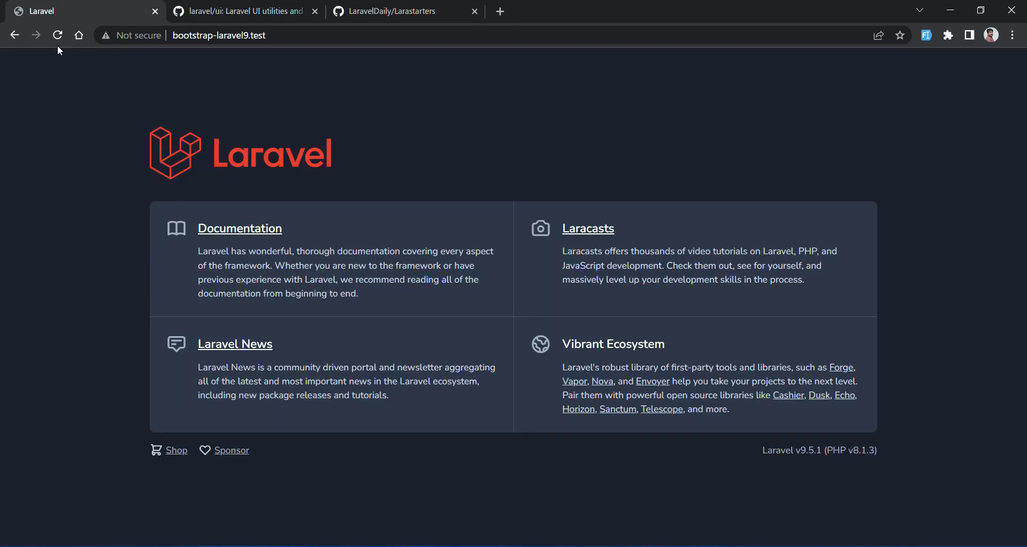
Step: Reload bootstrap-laravel9.test to reveal Log in and Register, then open the login page
click(57, 34)
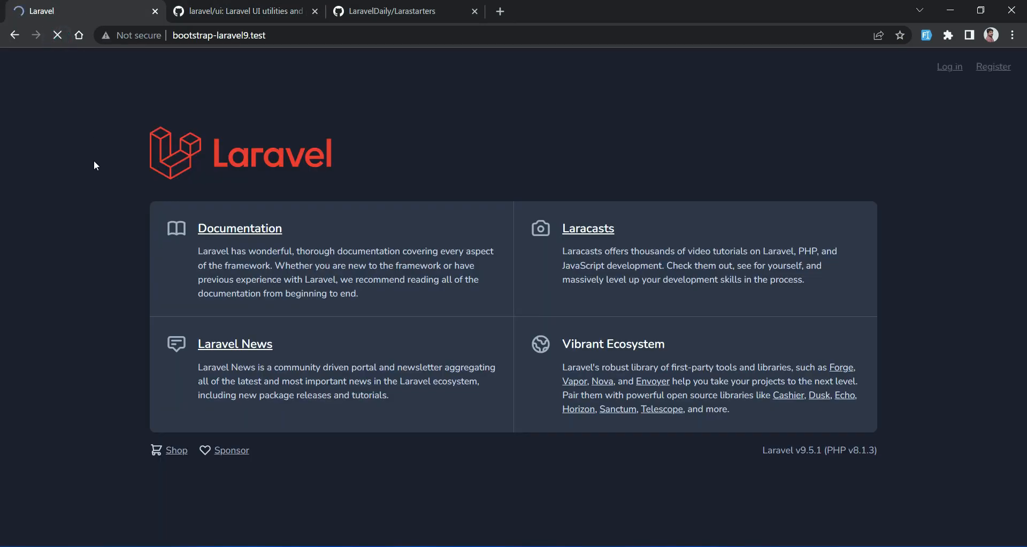
mouse_move(948, 66)
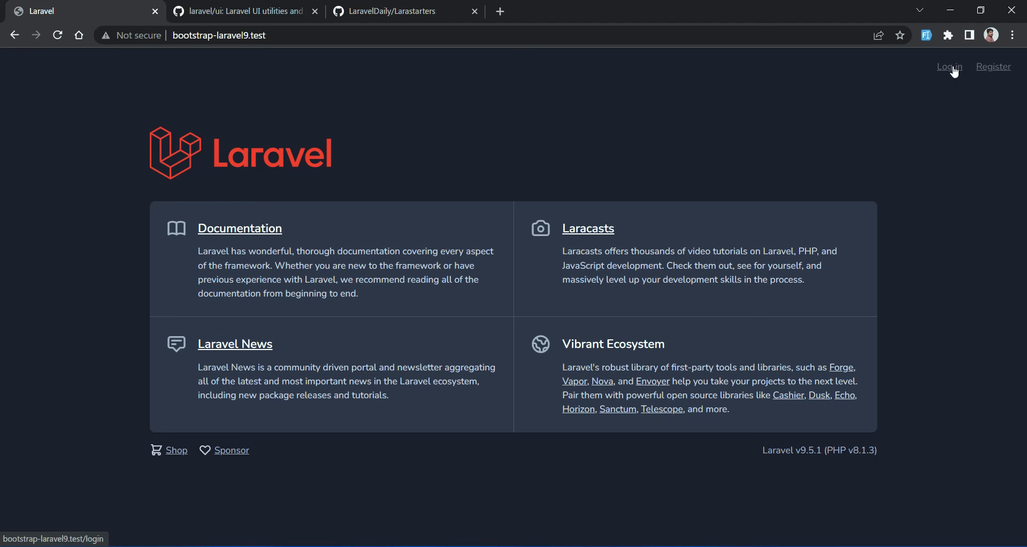
click(947, 66)
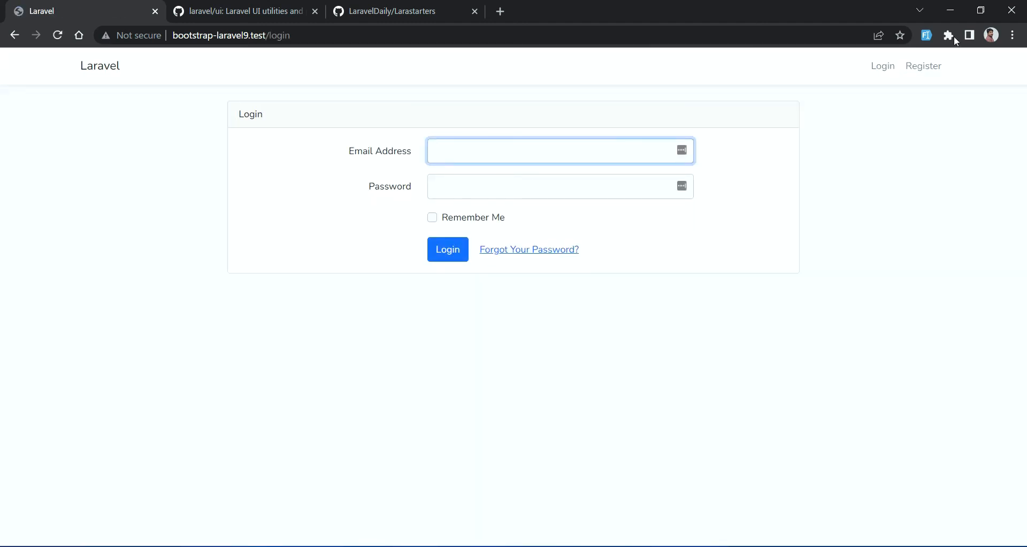
click(923, 65)
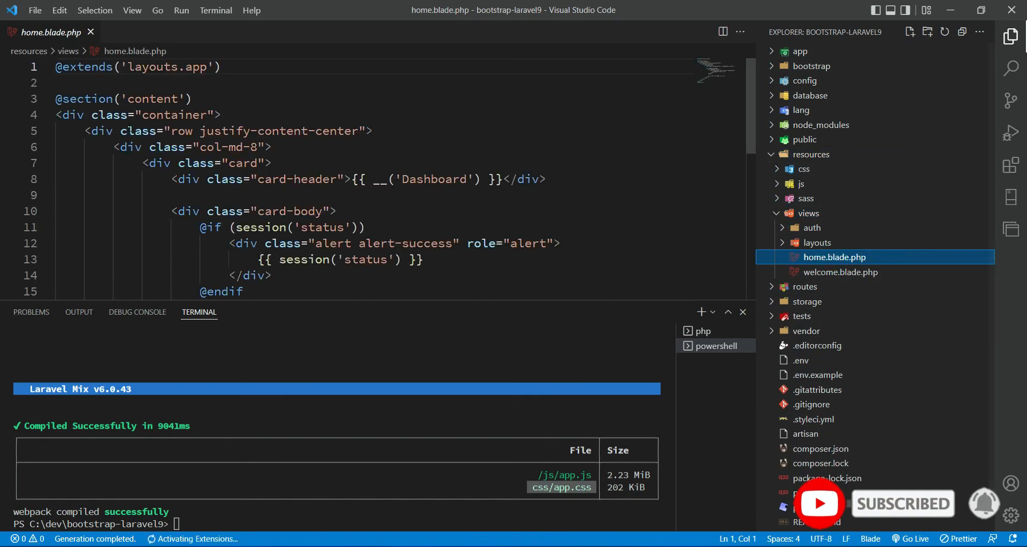
click(177, 130)
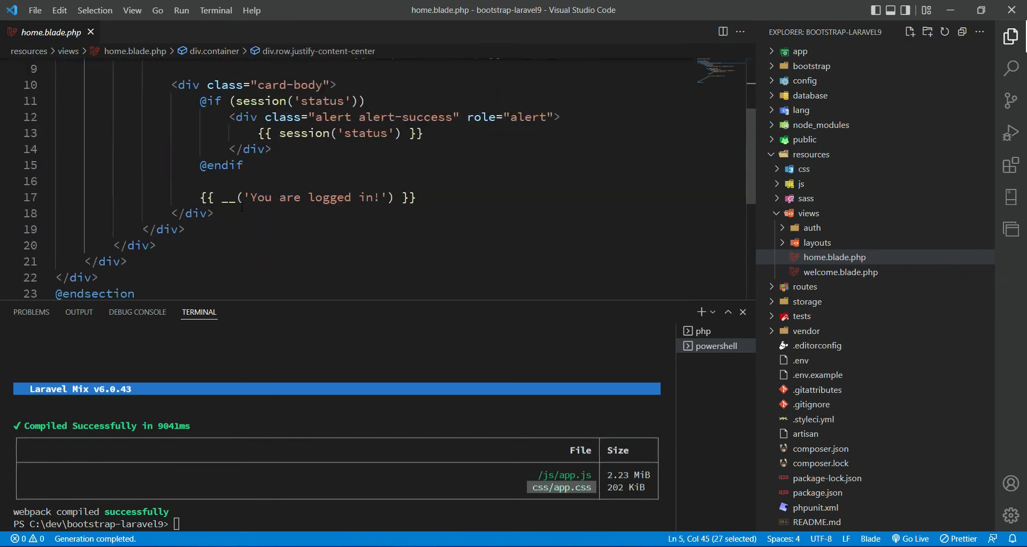
scroll(down, 3)
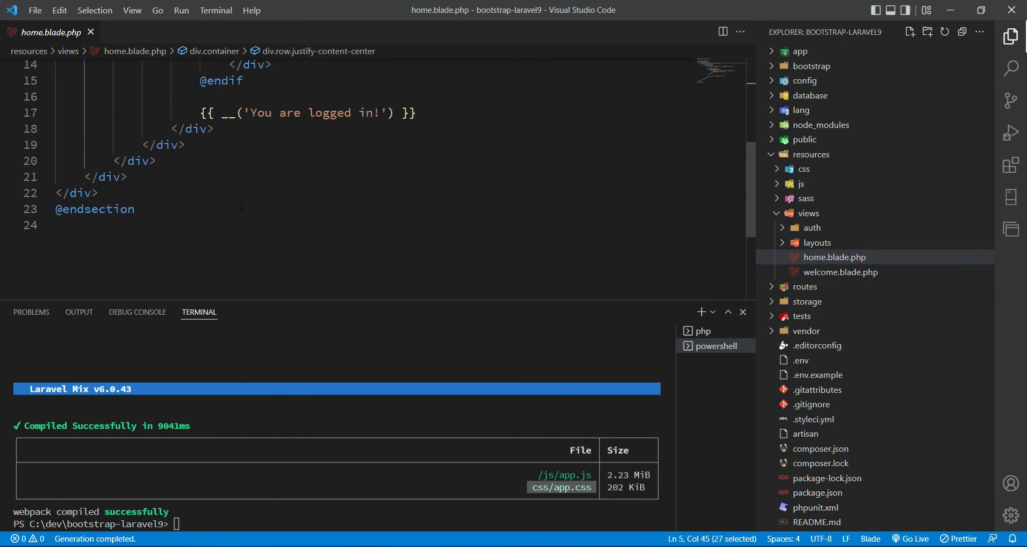